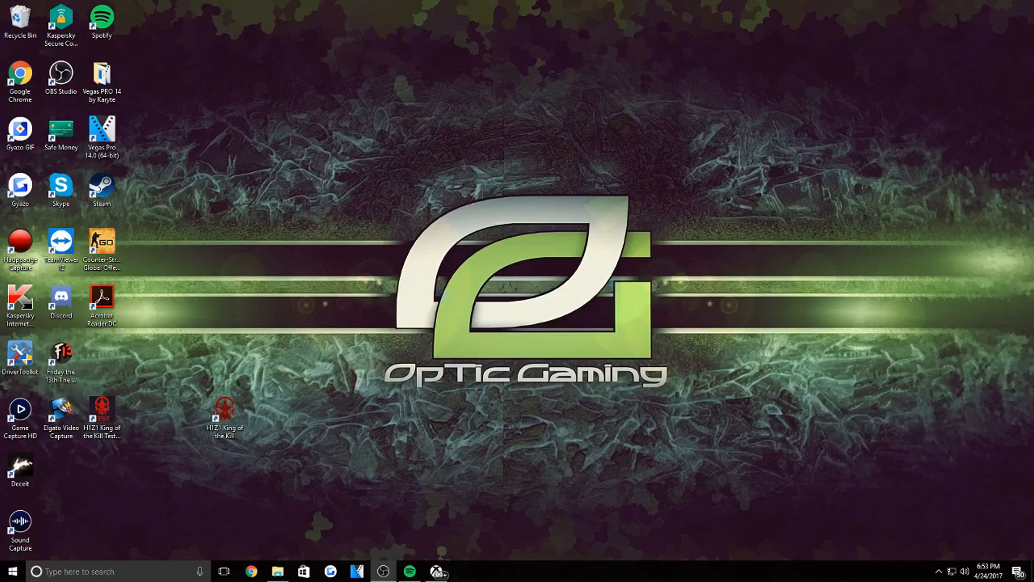
mouse_move(725, 438)
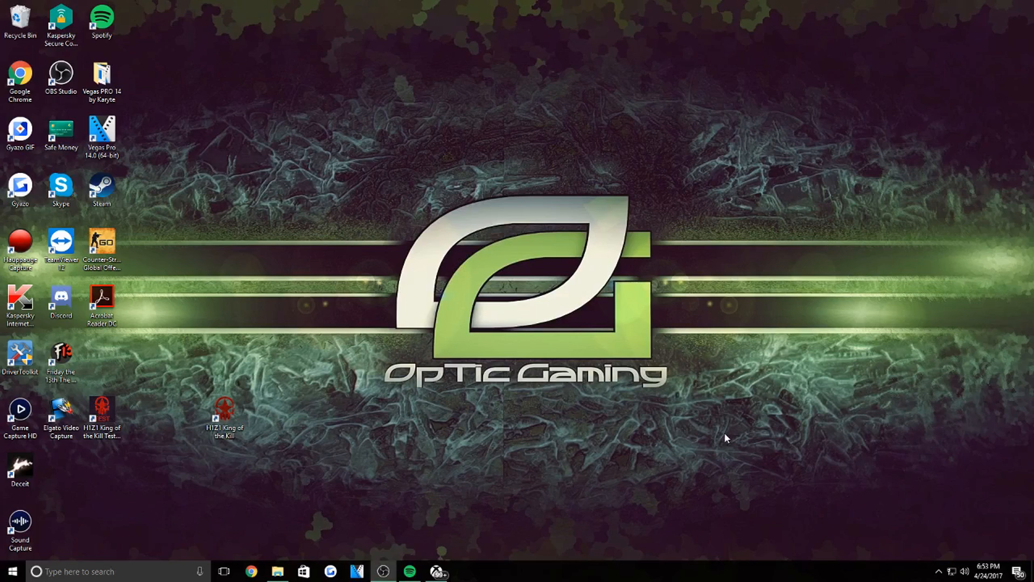
mouse_move(393, 436)
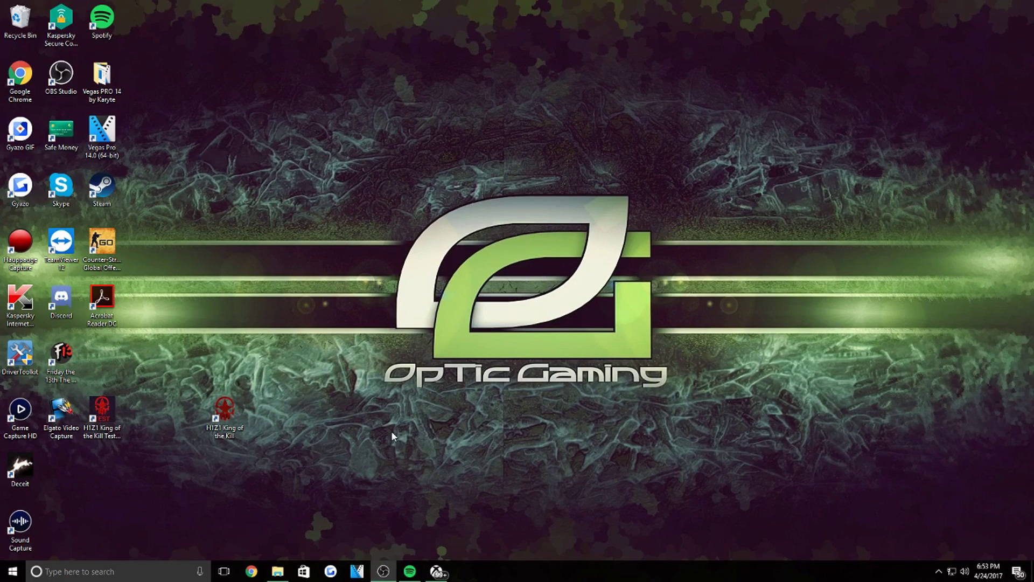
mouse_move(413, 430)
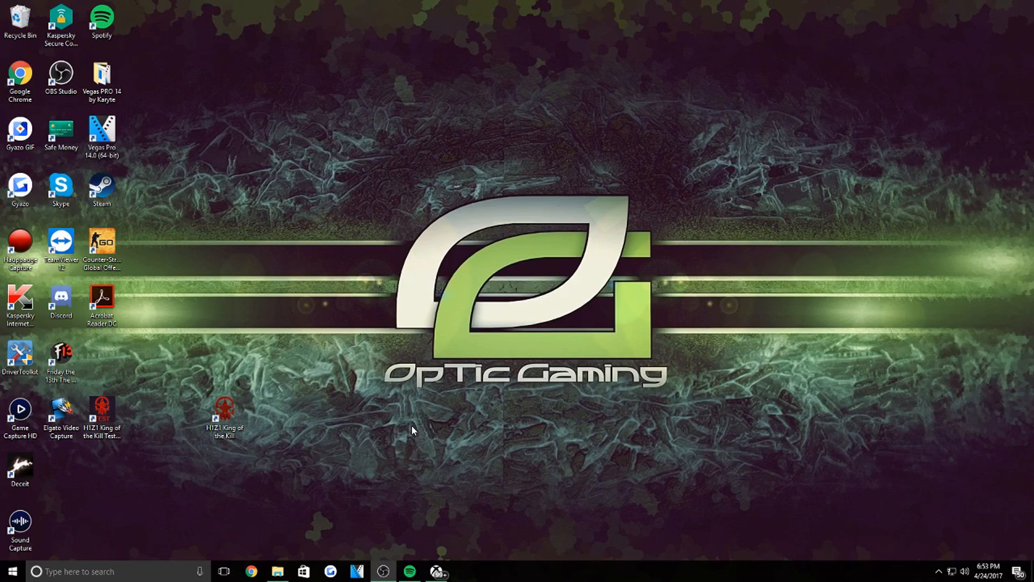
mouse_move(317, 434)
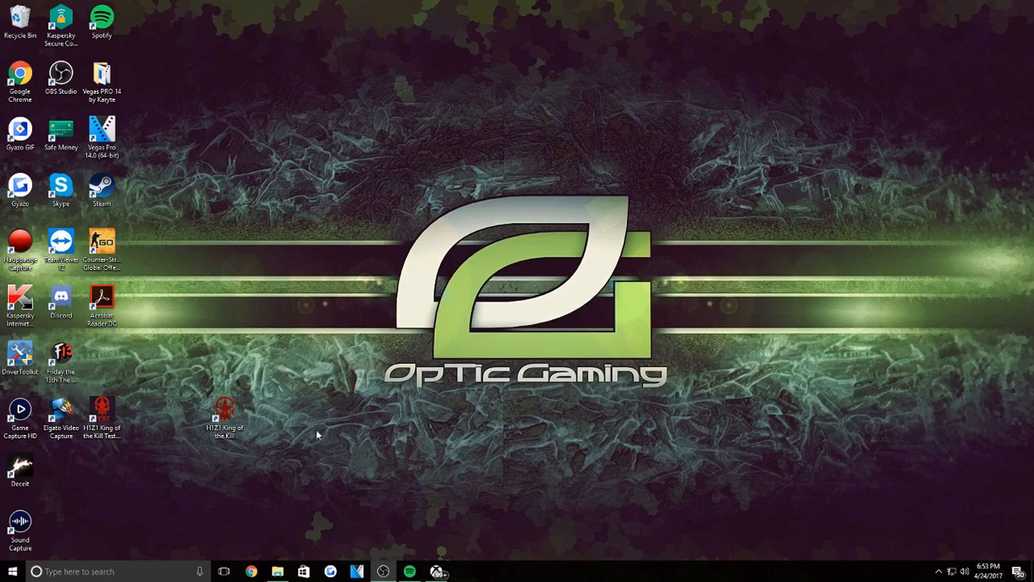
mouse_move(466, 449)
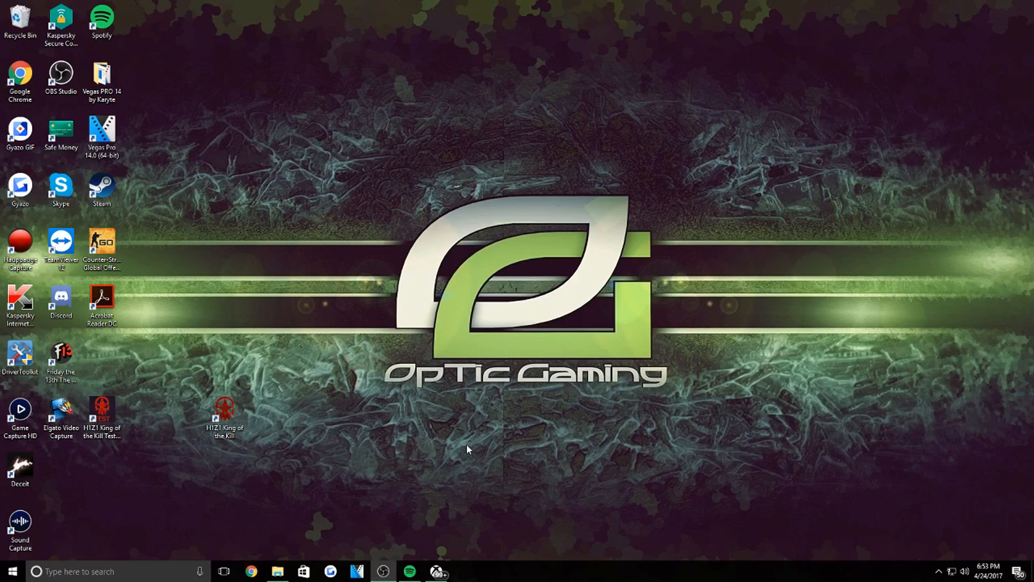
mouse_move(427, 446)
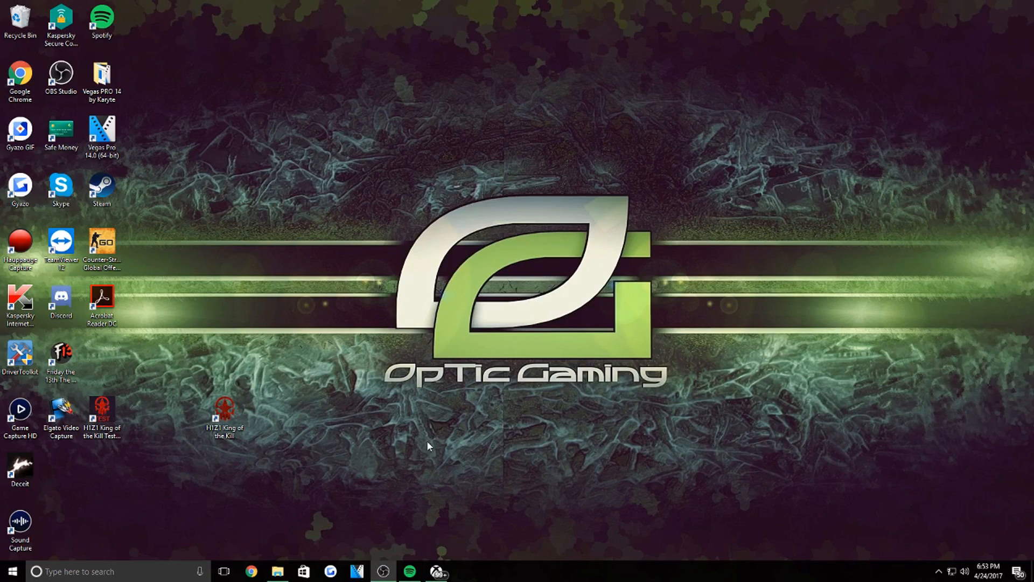
mouse_move(292, 486)
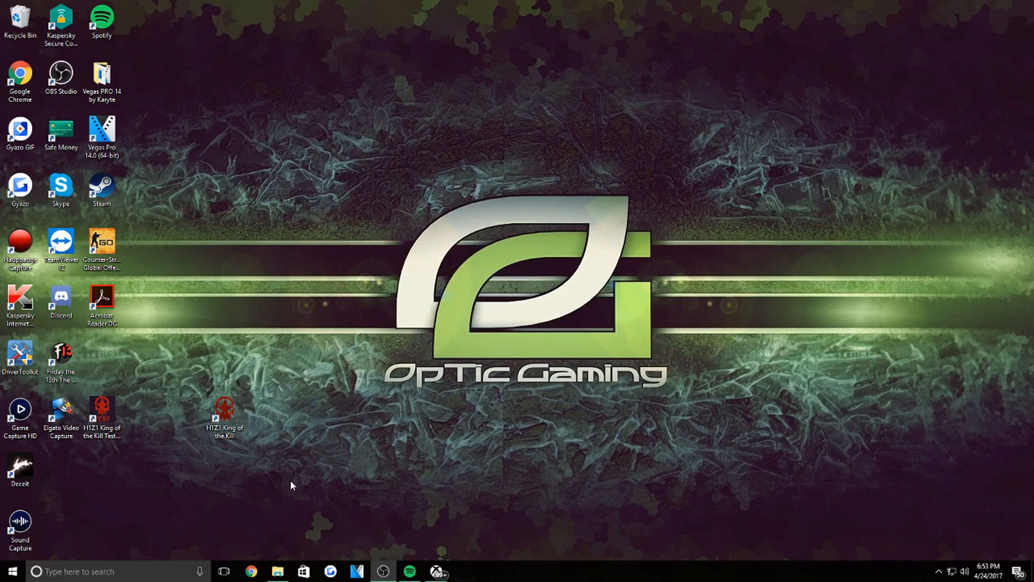
mouse_move(251, 572)
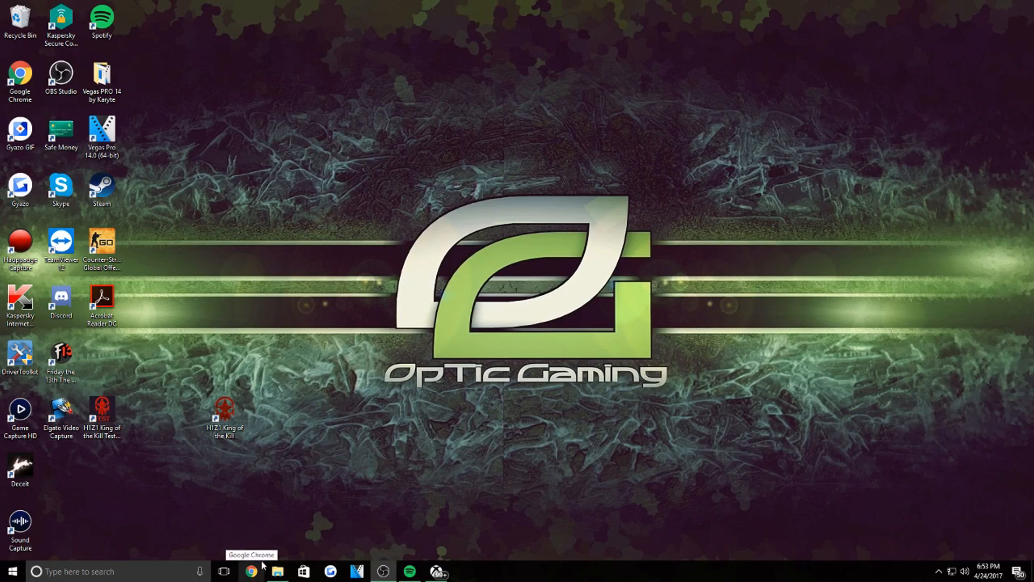
mouse_move(145, 556)
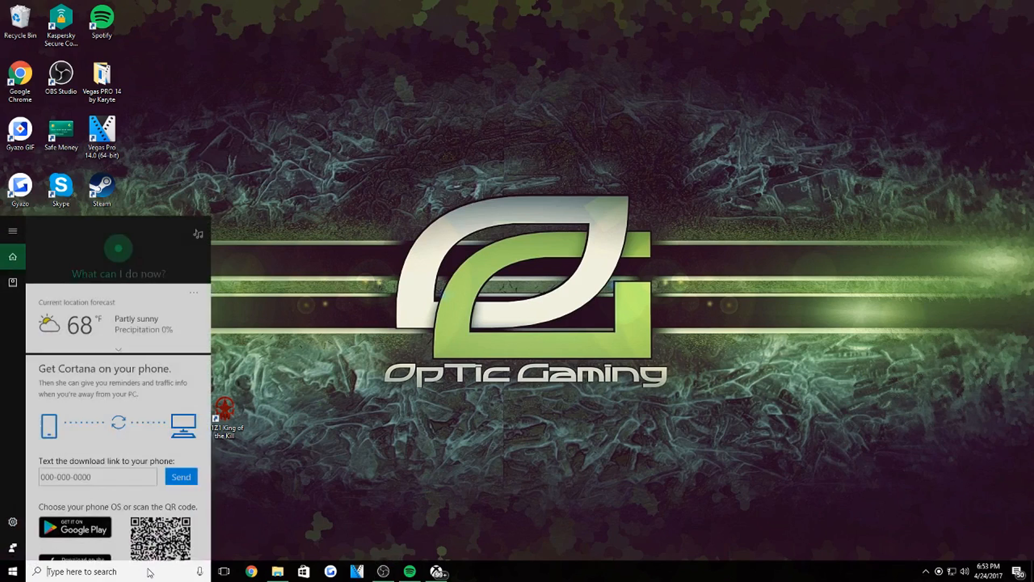
- Find the Xbox (beta) app in Microsoft Store by searching 'beta' and show its installed product page
type("store")
type("b")
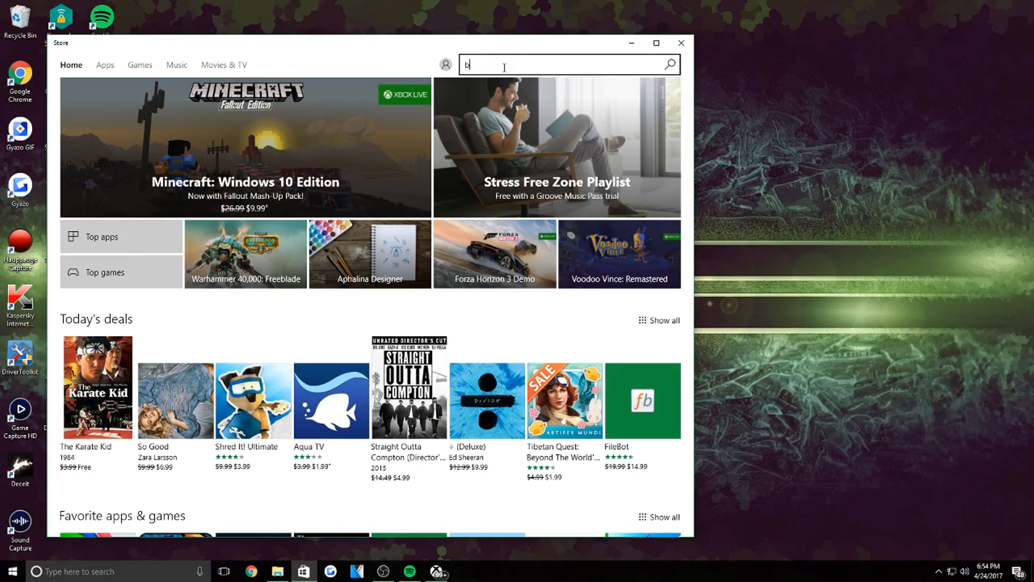
type("eta")
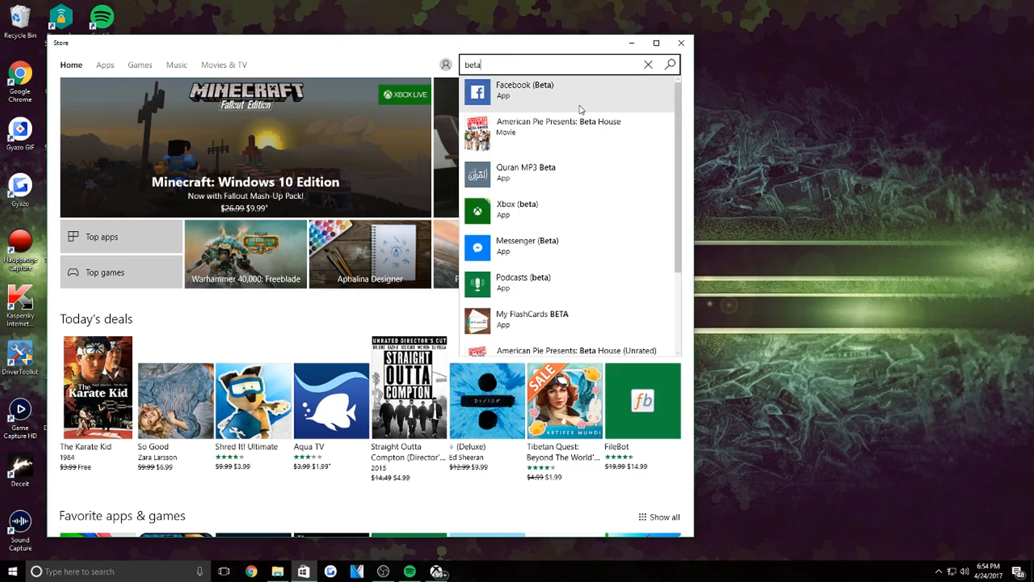
mouse_move(515, 218)
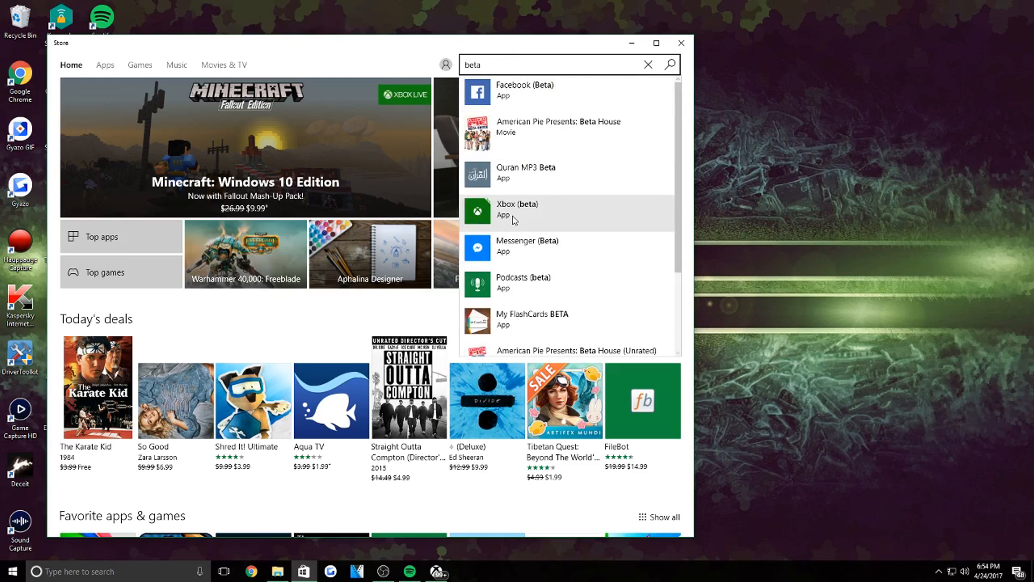
left_click(516, 207)
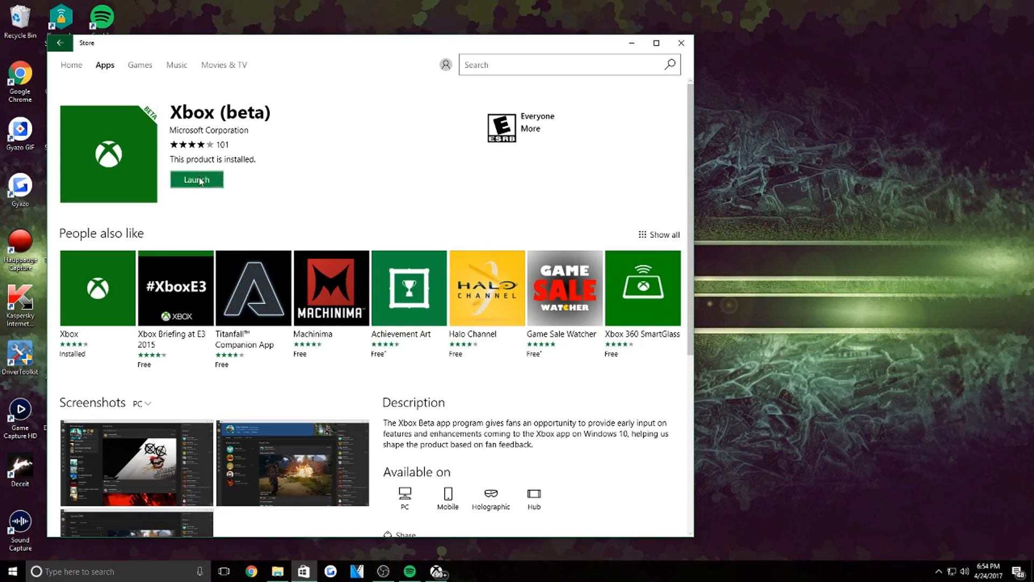
- Launch Xbox (beta) from the Store page to reach the profile customization screen
left_click(196, 180)
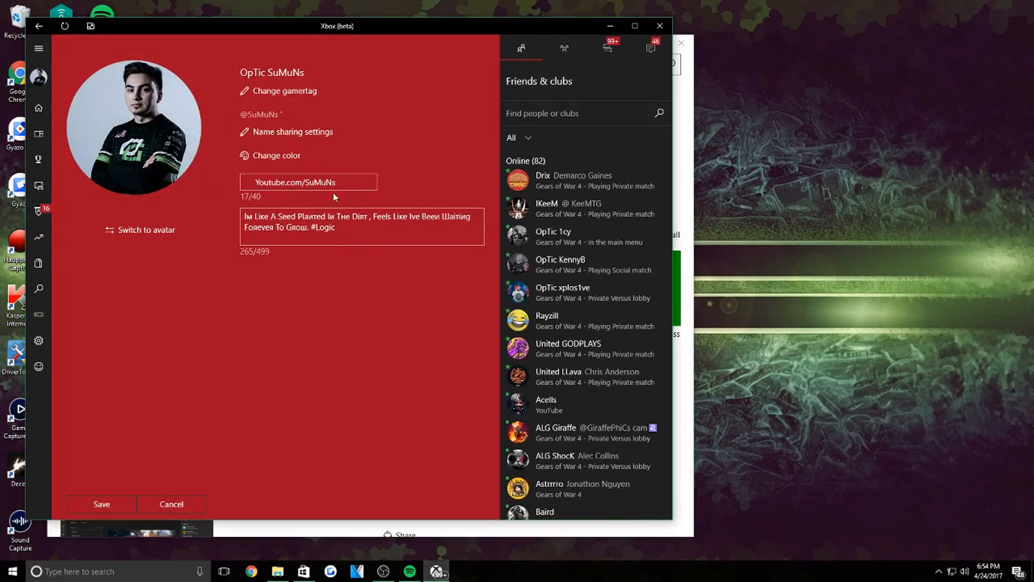
mouse_move(188, 200)
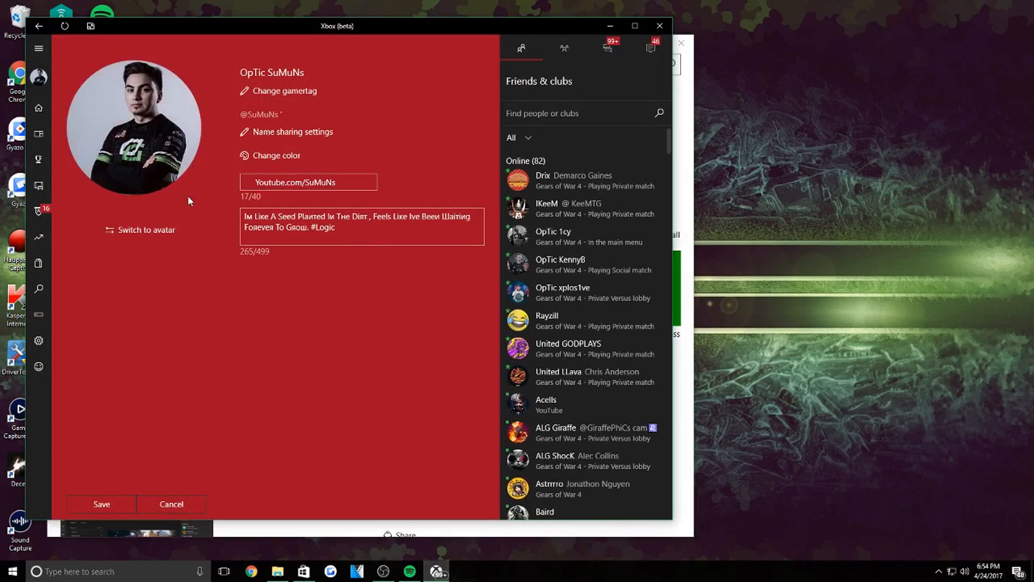
mouse_move(298, 307)
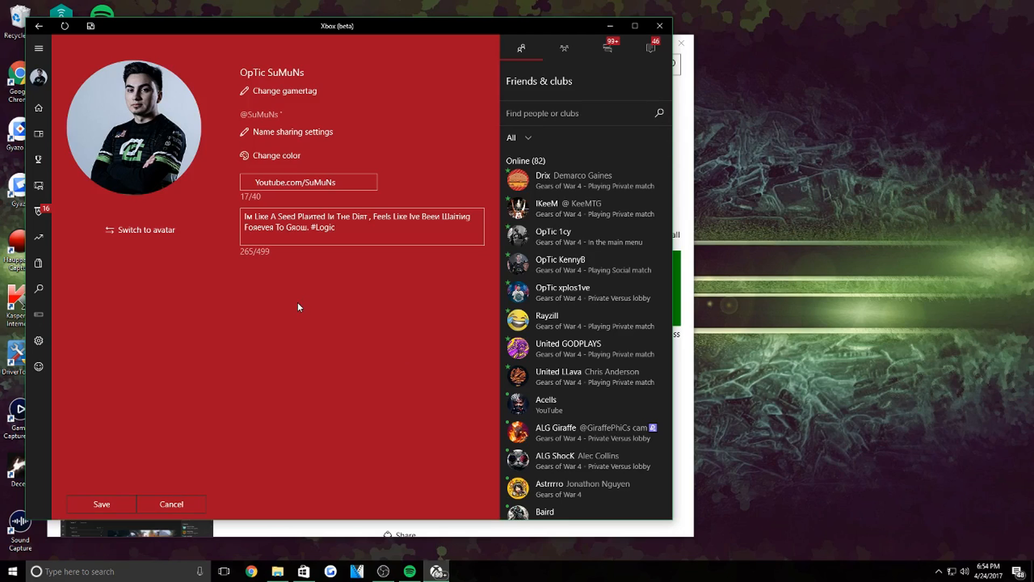
mouse_move(211, 243)
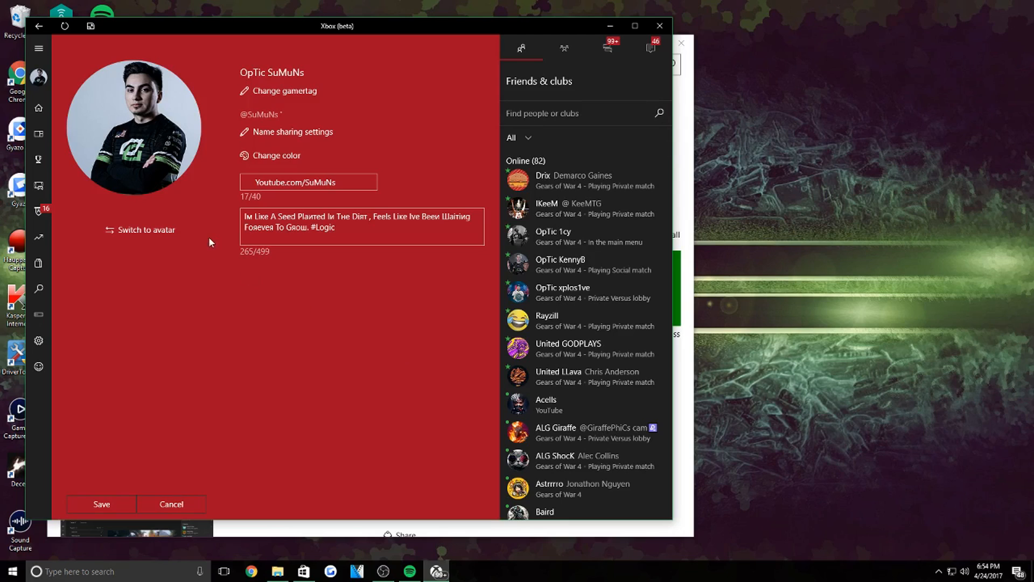
mouse_move(39, 108)
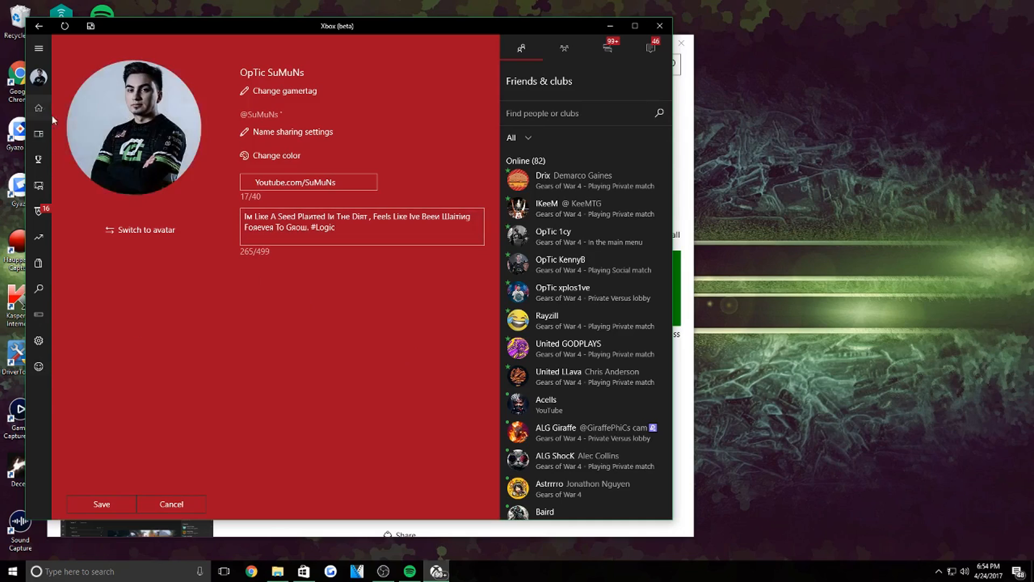
mouse_move(184, 400)
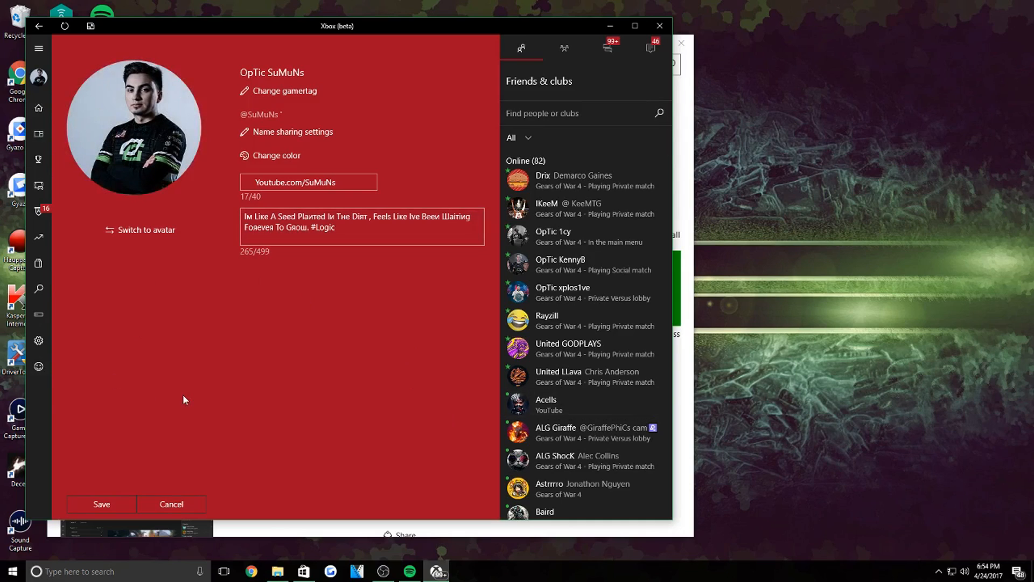
mouse_move(152, 195)
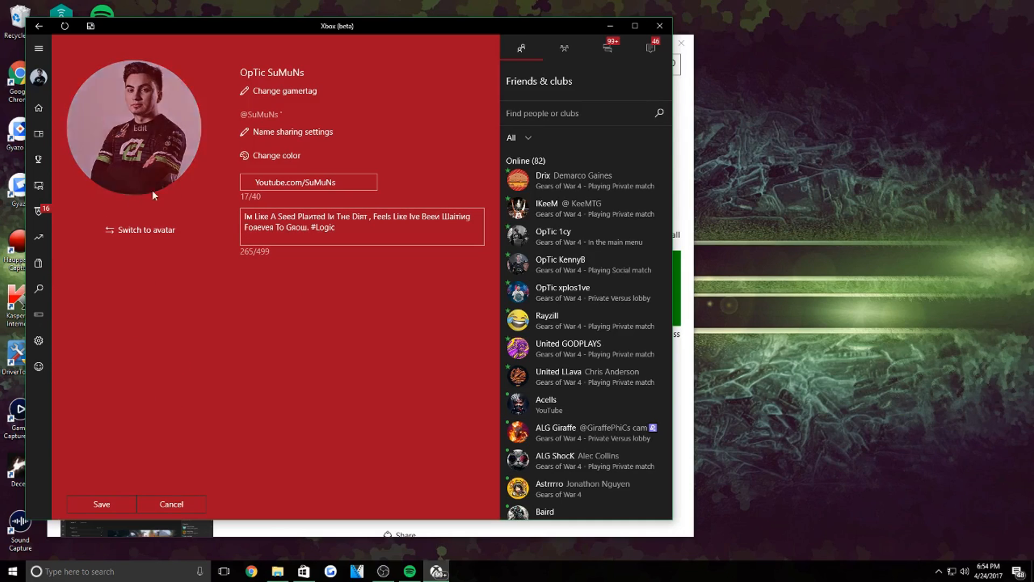
mouse_move(154, 128)
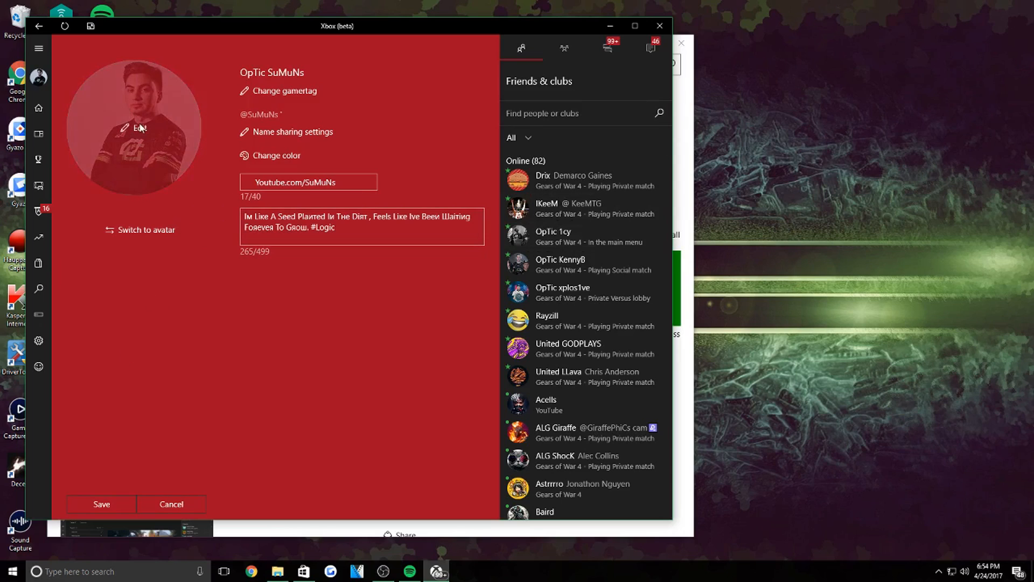
left_click(137, 127)
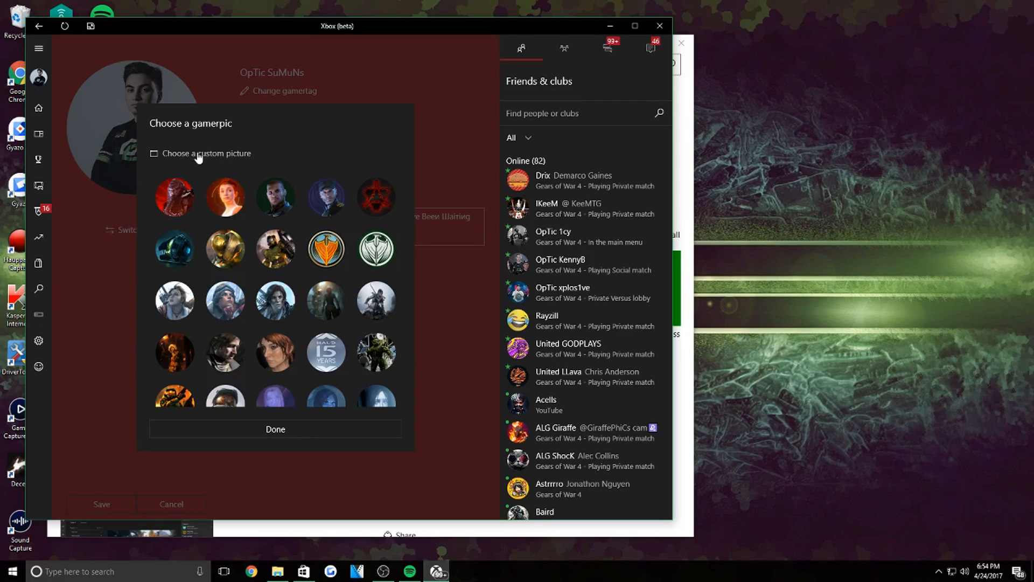
left_click(207, 154)
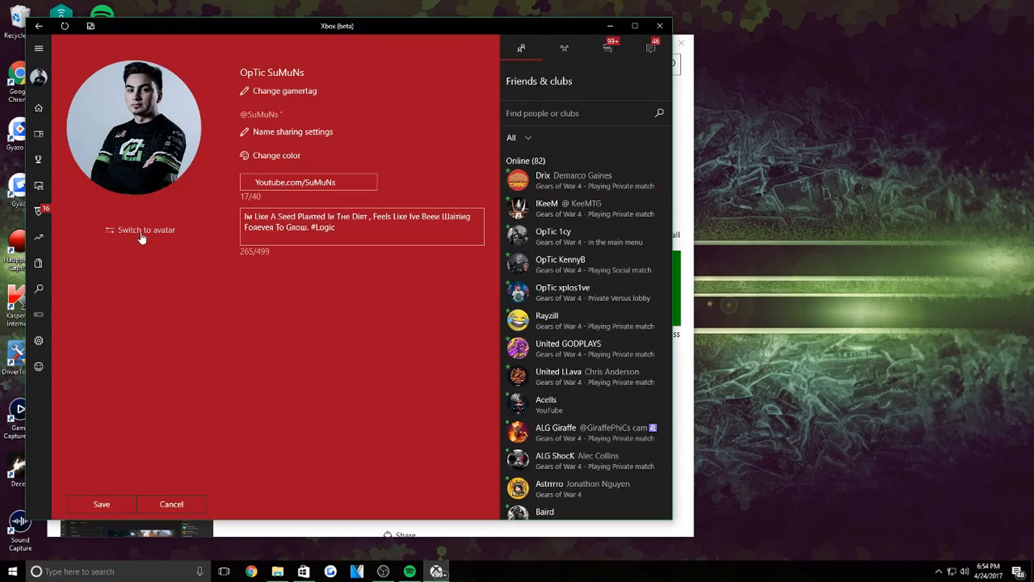
left_click(145, 229)
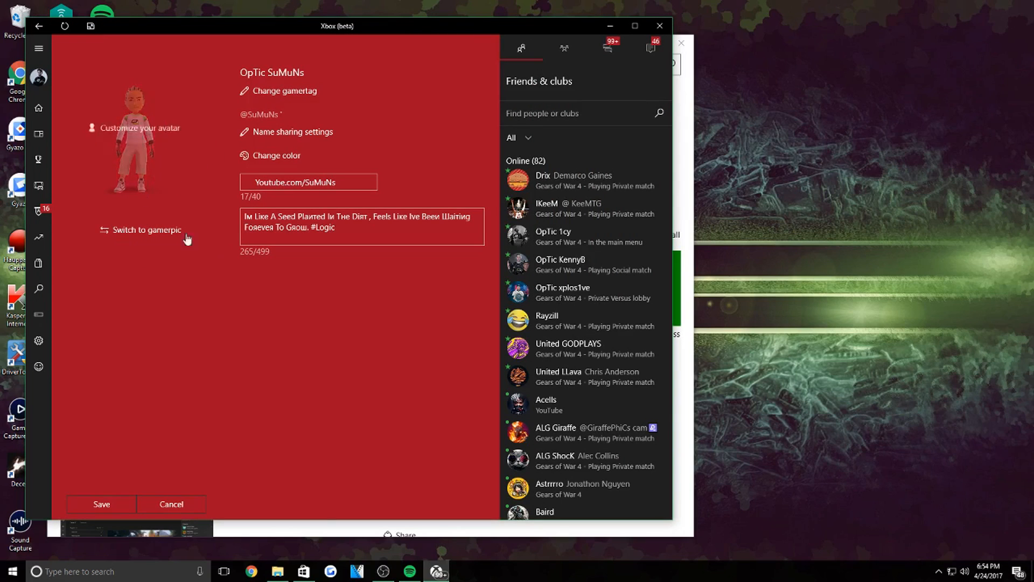
left_click(145, 230)
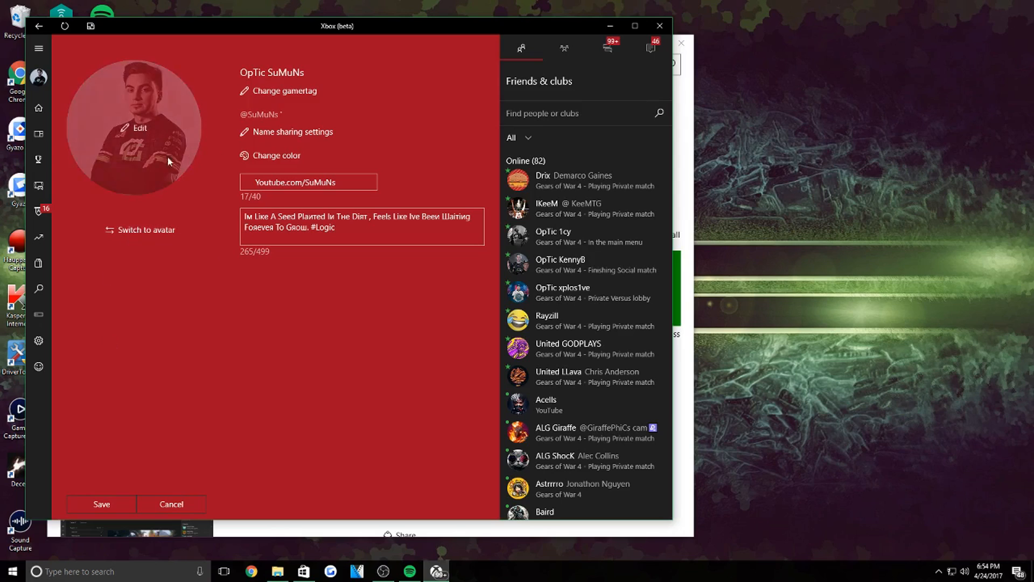
- Choose a photo from the Columbus 300K folder as the new gamerpic, which gets rejected as too small
left_click(135, 129)
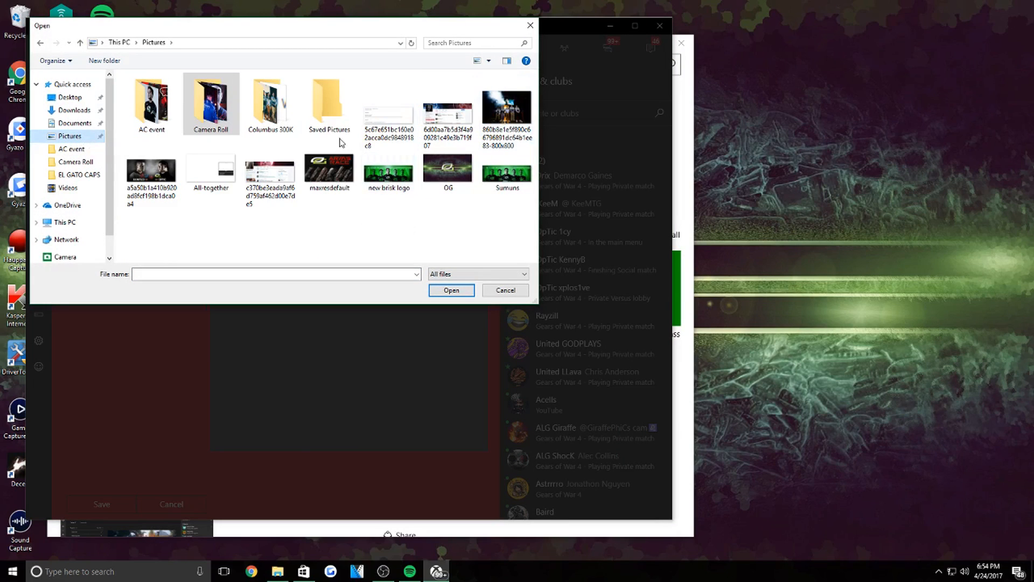
double_click(270, 99)
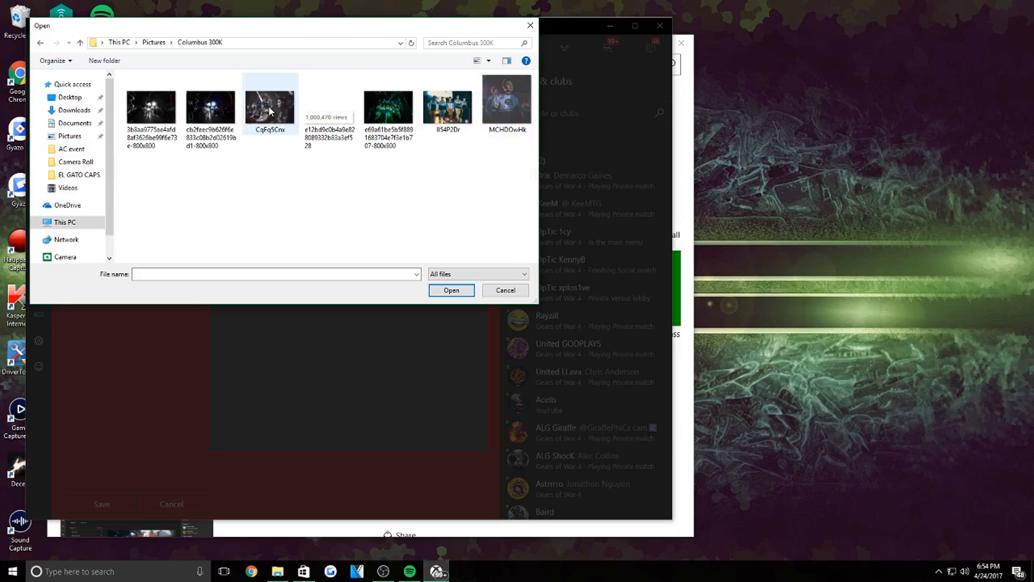
left_click(451, 290)
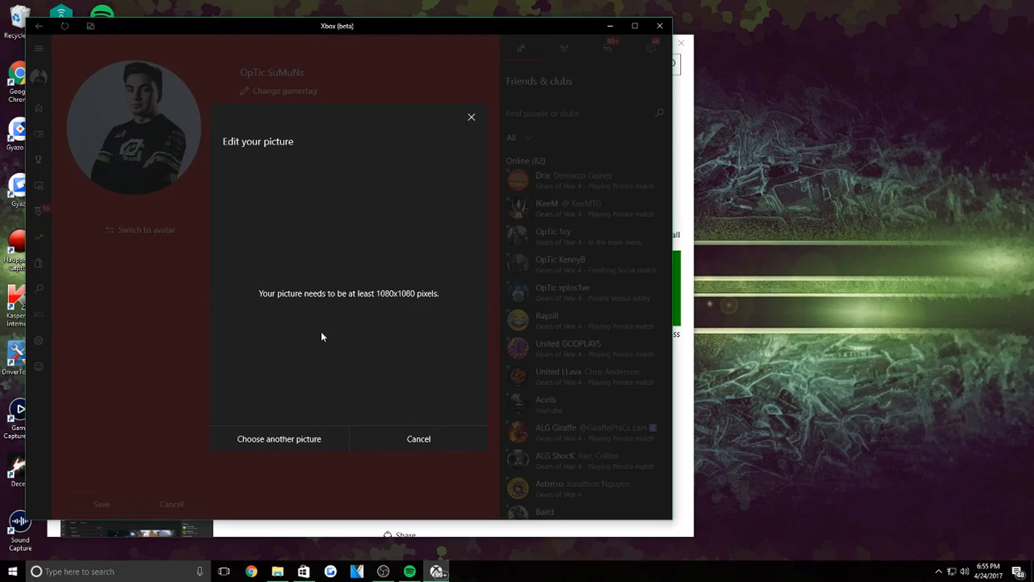
mouse_move(264, 304)
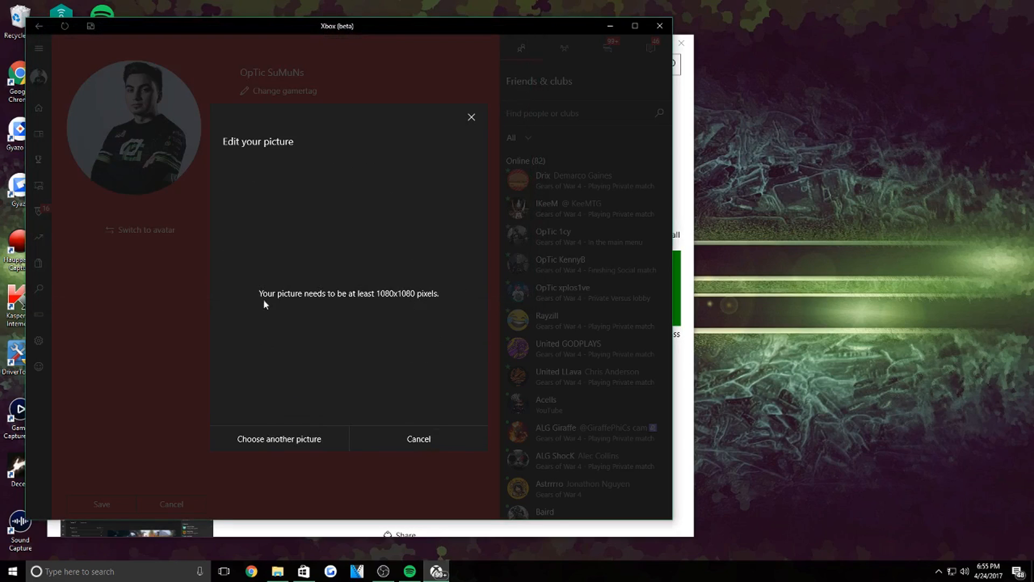
mouse_move(423, 306)
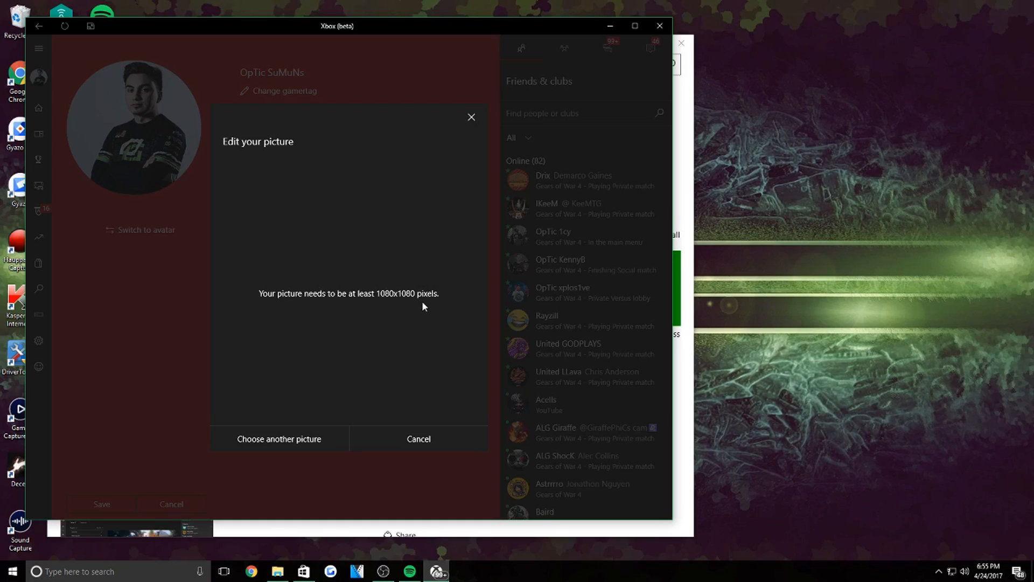
mouse_move(260, 523)
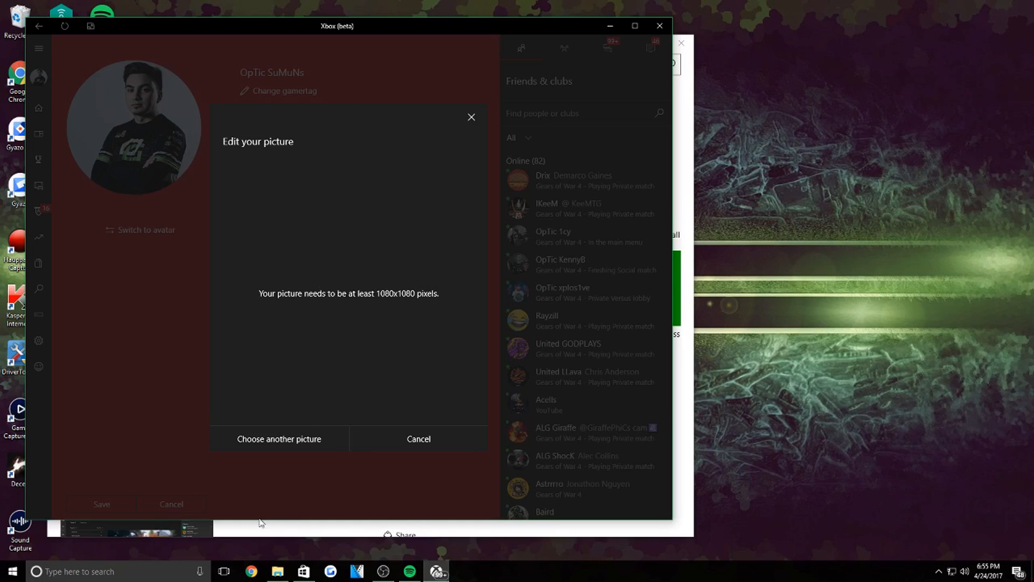
- Launch Paint from the Start menu search 'pa' to enlarge the rejected photo
left_click(10, 572)
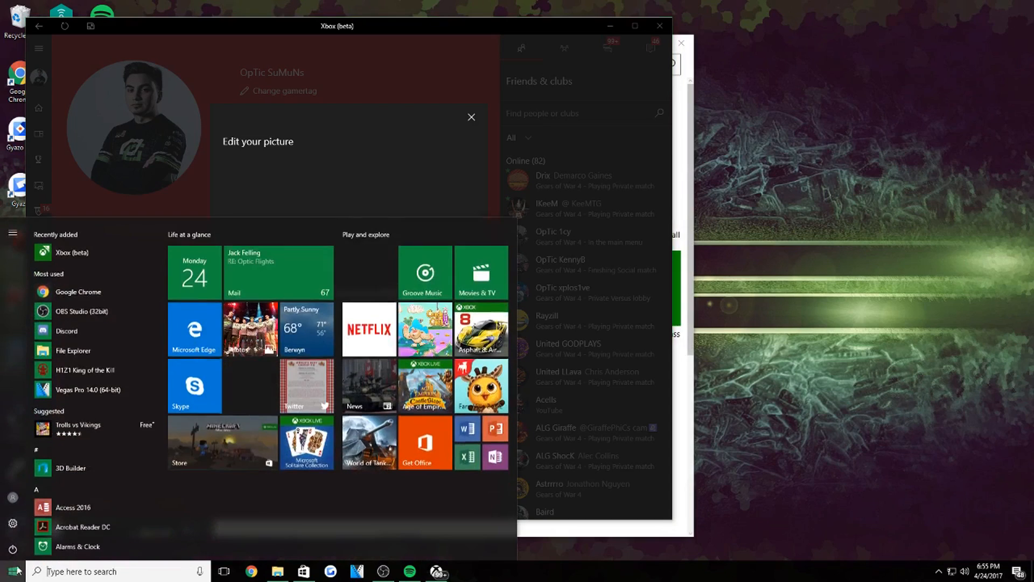
type("pa")
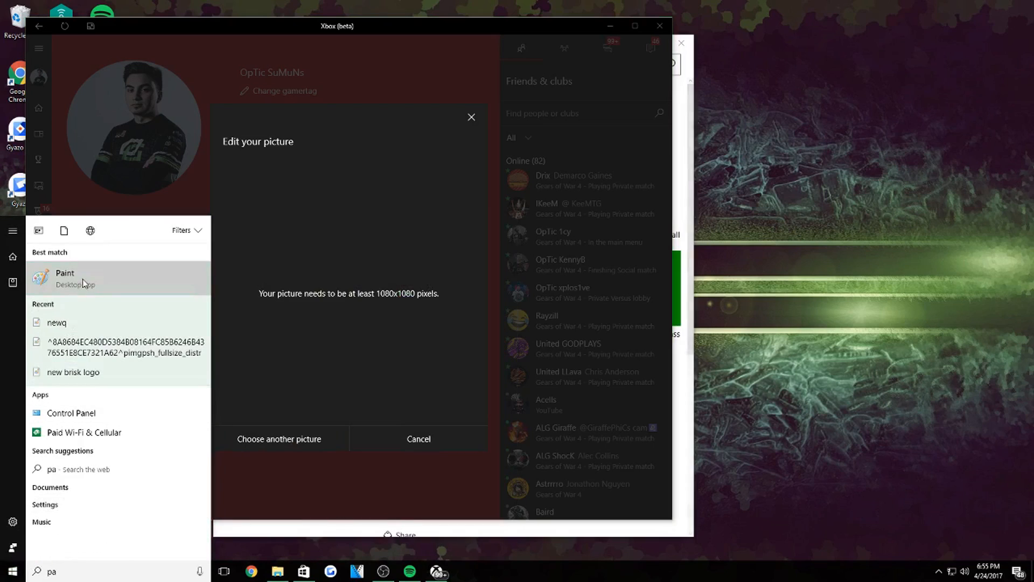
left_click(64, 277)
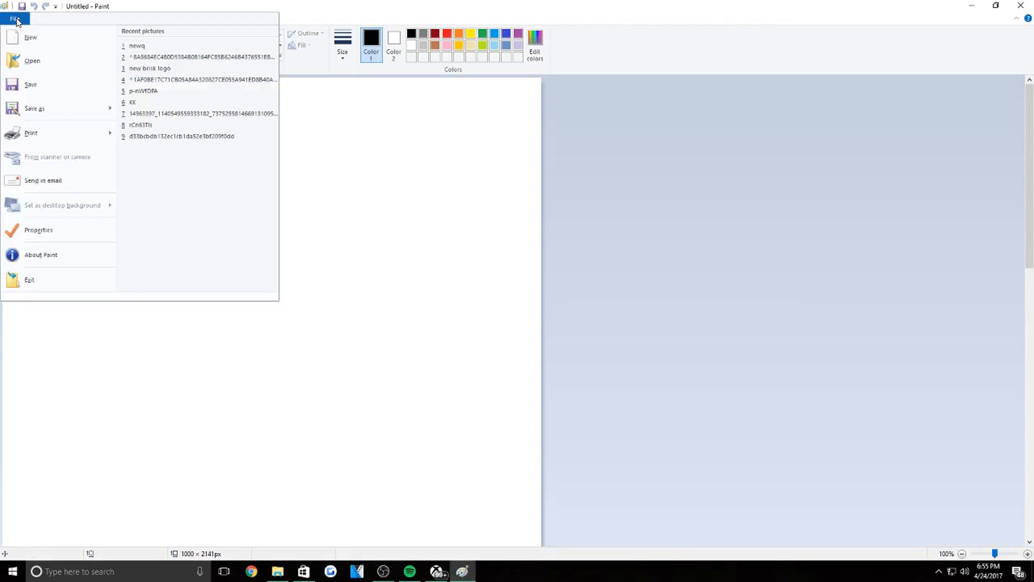
- Resize the 400x400 photo to 3000x3000 pixels in Paint and save it
left_click(32, 60)
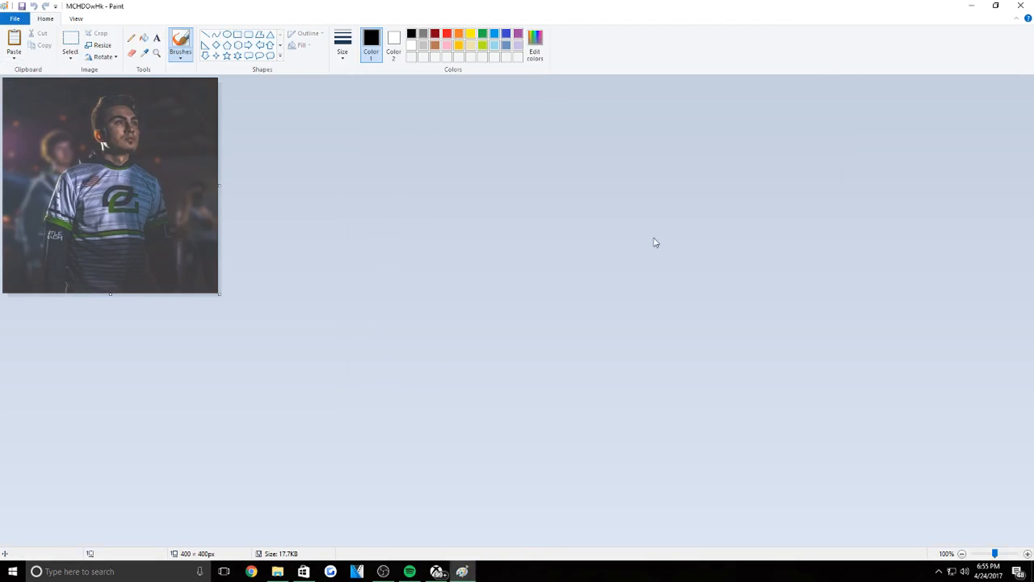
left_click(101, 46)
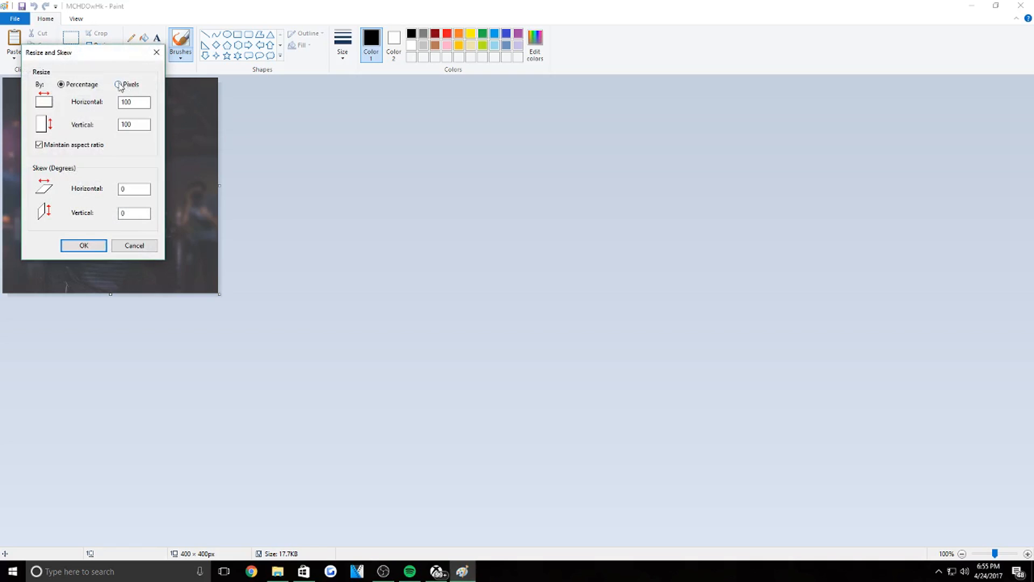
left_click(119, 84)
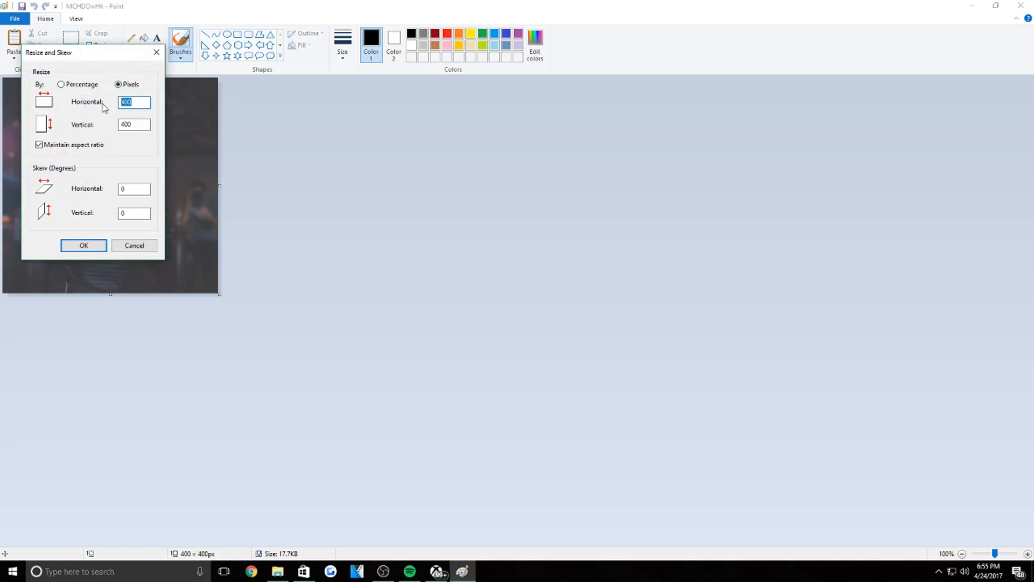
type("3000")
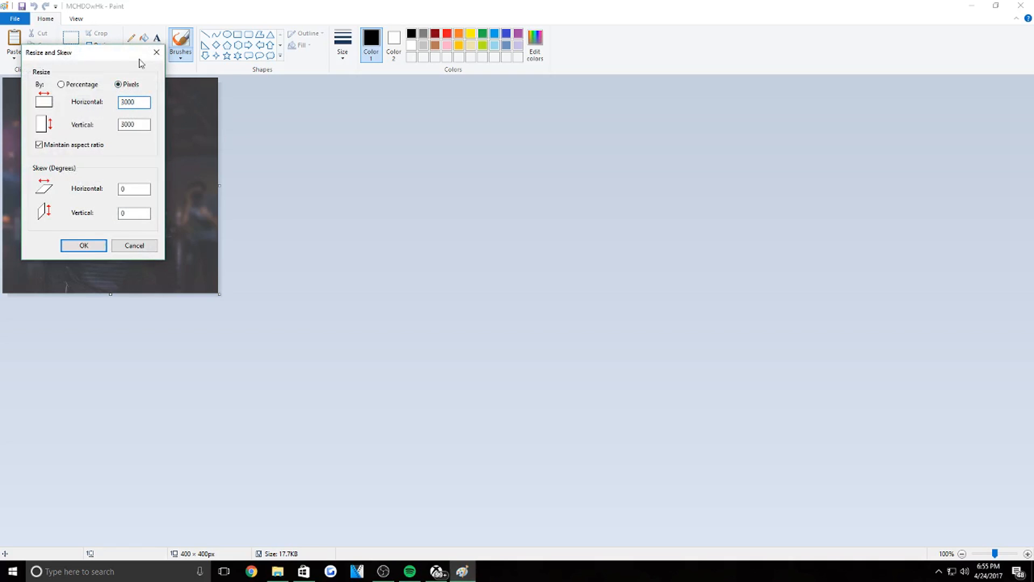
left_click(83, 245)
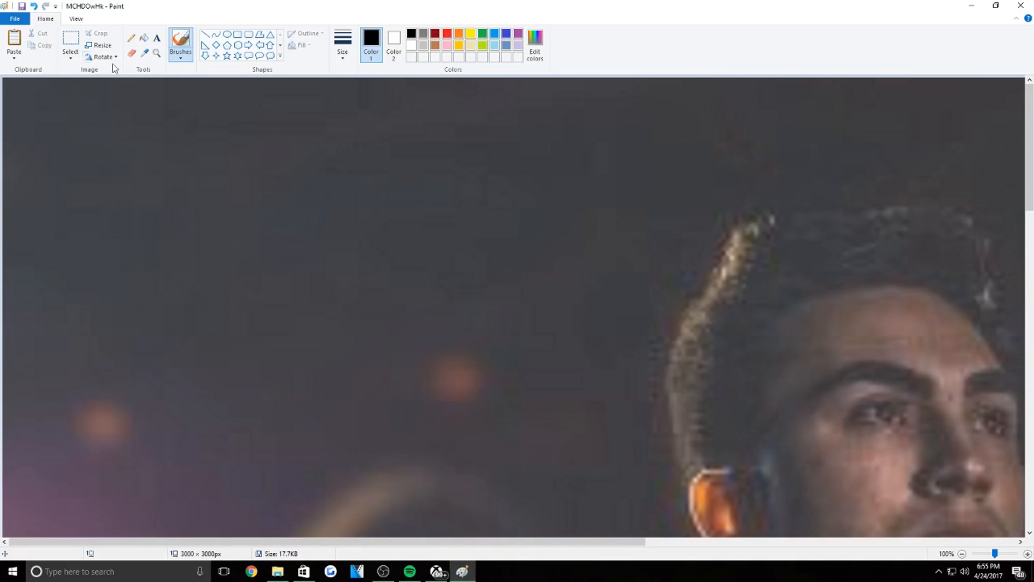
left_click(103, 45)
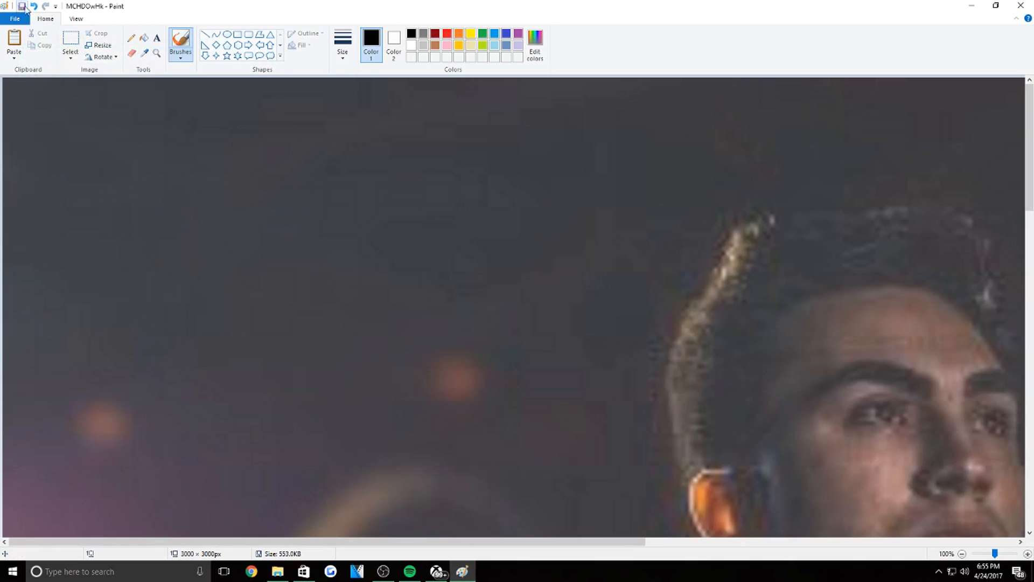
mouse_move(332, 572)
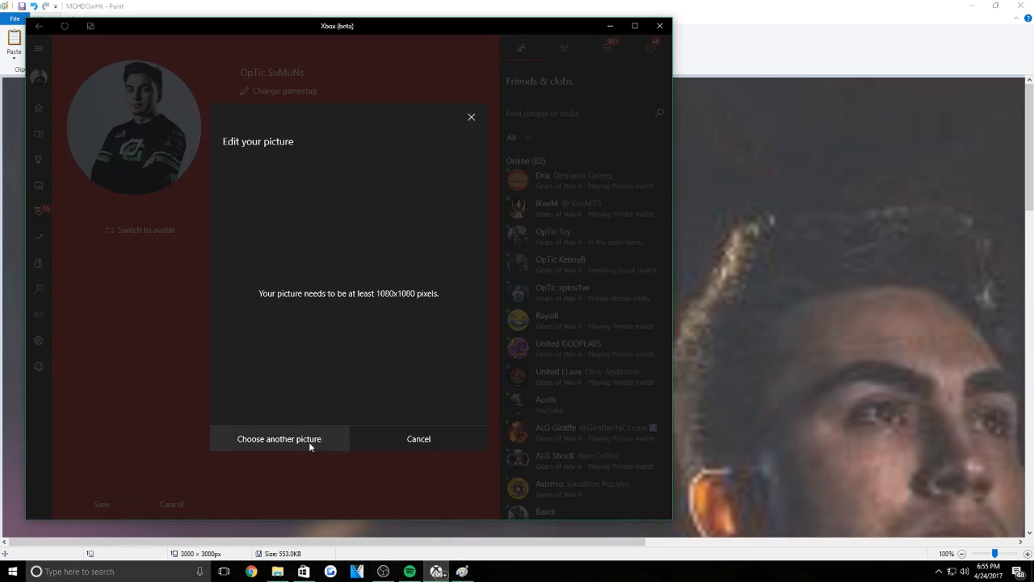
- Select the resized photo as the custom gamerpic so it is accepted and framed in a circle
left_click(279, 438)
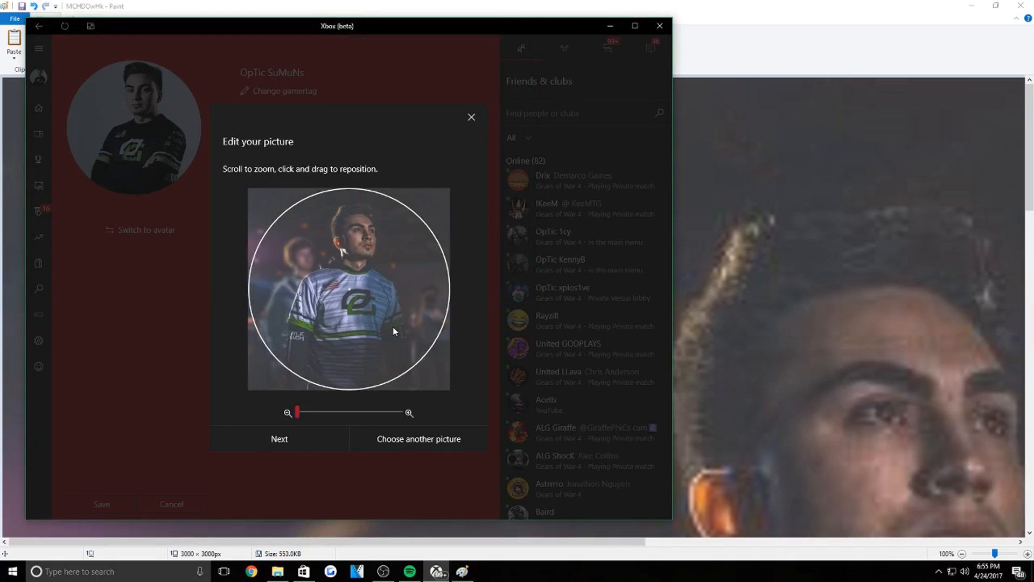
mouse_move(349, 384)
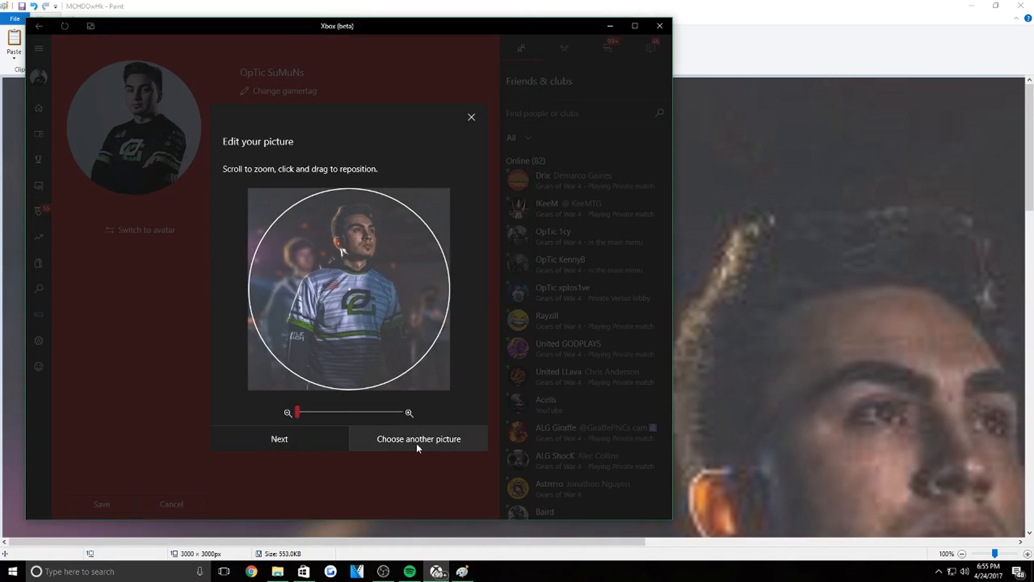
left_click(419, 439)
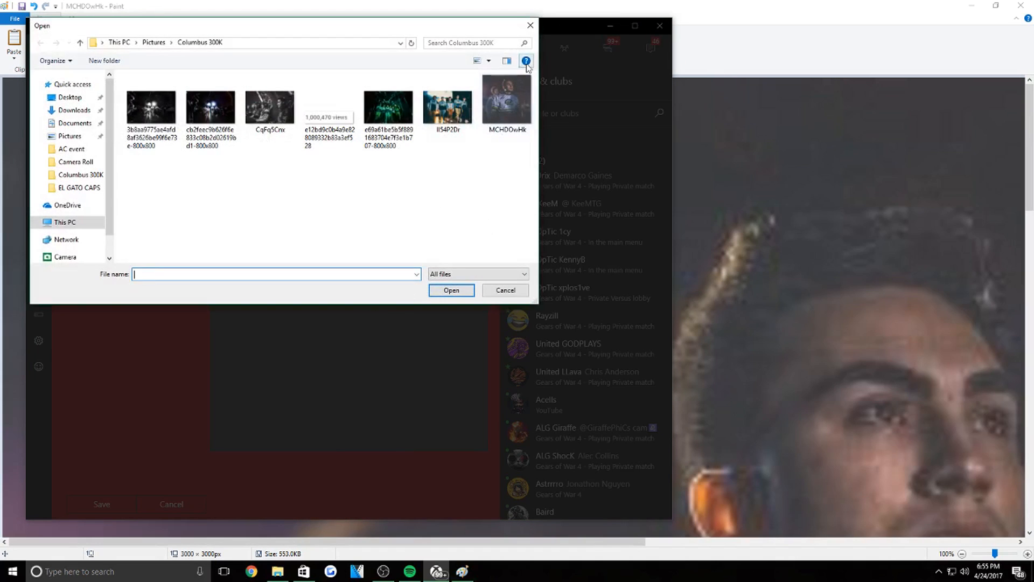
left_click(505, 289)
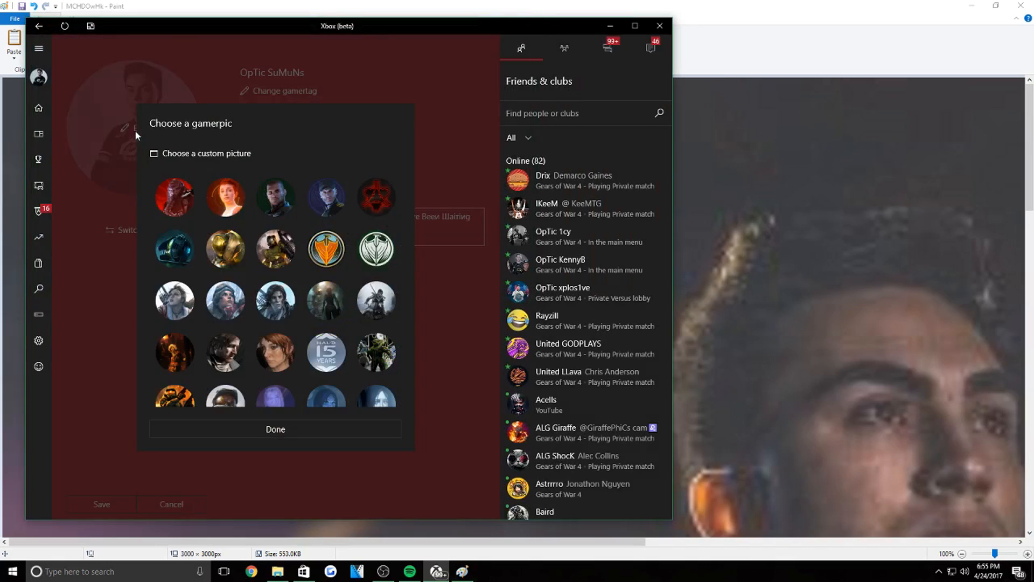
left_click(206, 153)
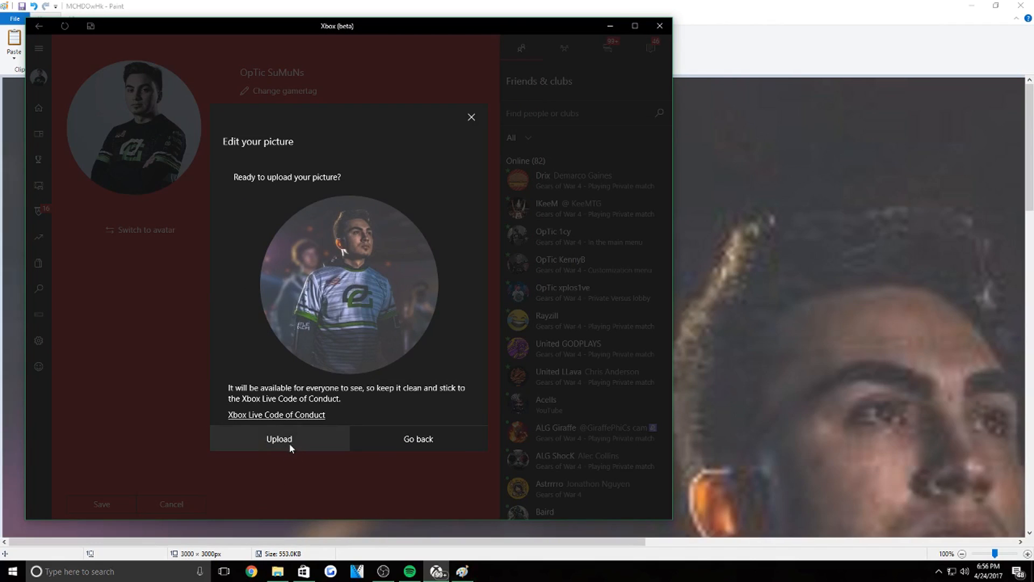
- Upload the framed photo and dismiss the success message, making it the profile gamerpic
left_click(278, 439)
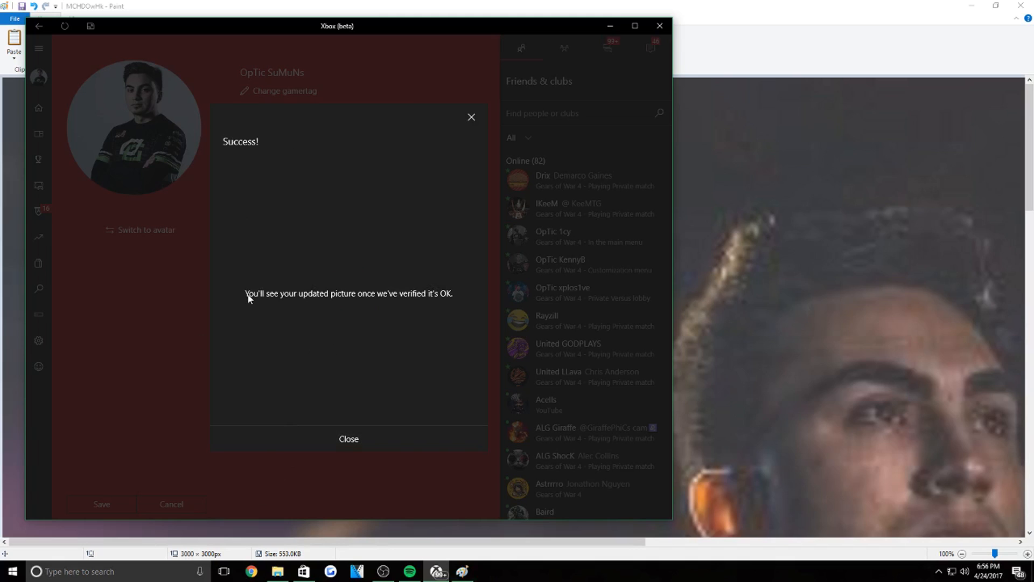
left_click(348, 438)
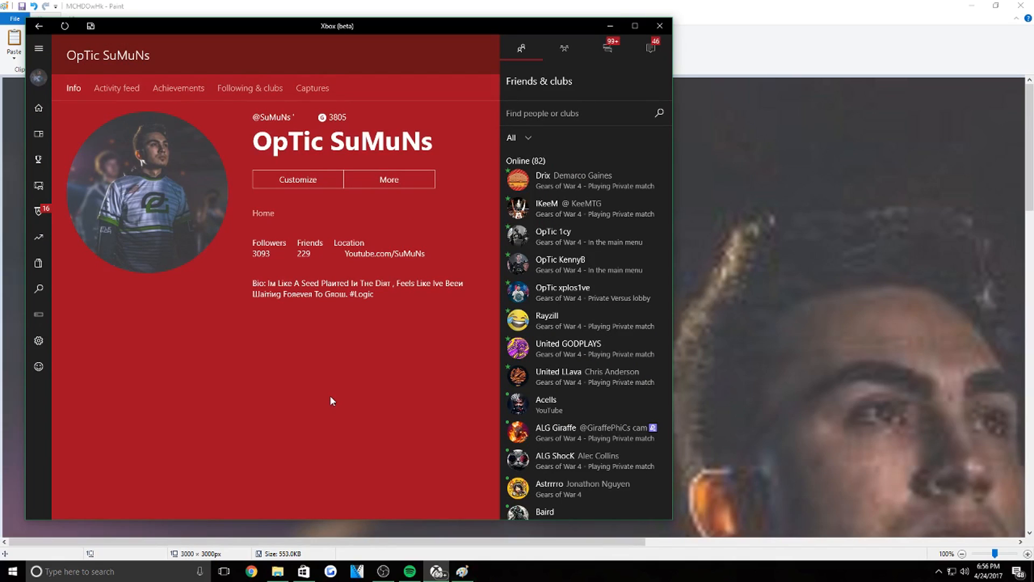
mouse_move(340, 365)
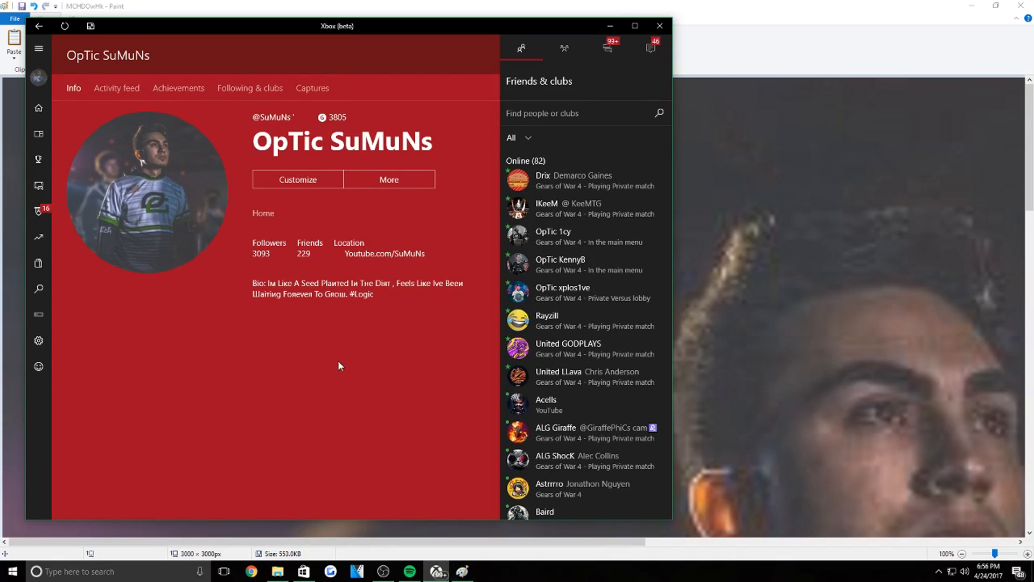
mouse_move(336, 407)
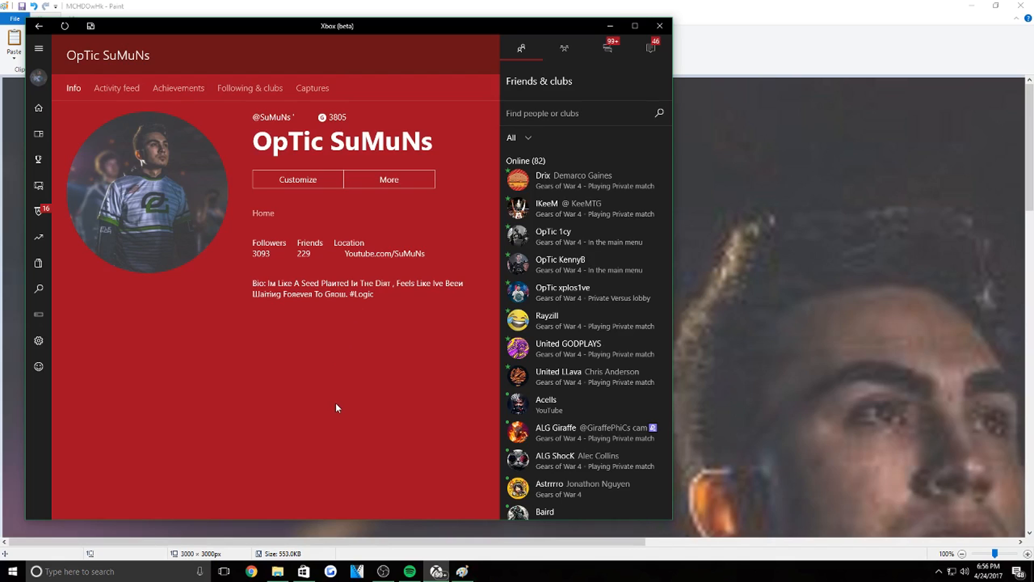
mouse_move(143, 252)
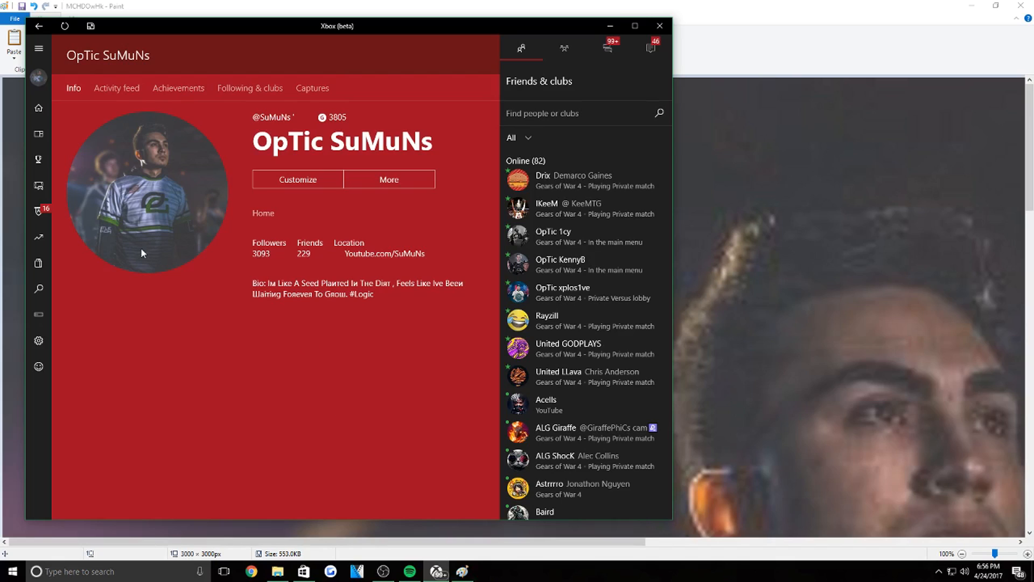
mouse_move(250, 236)
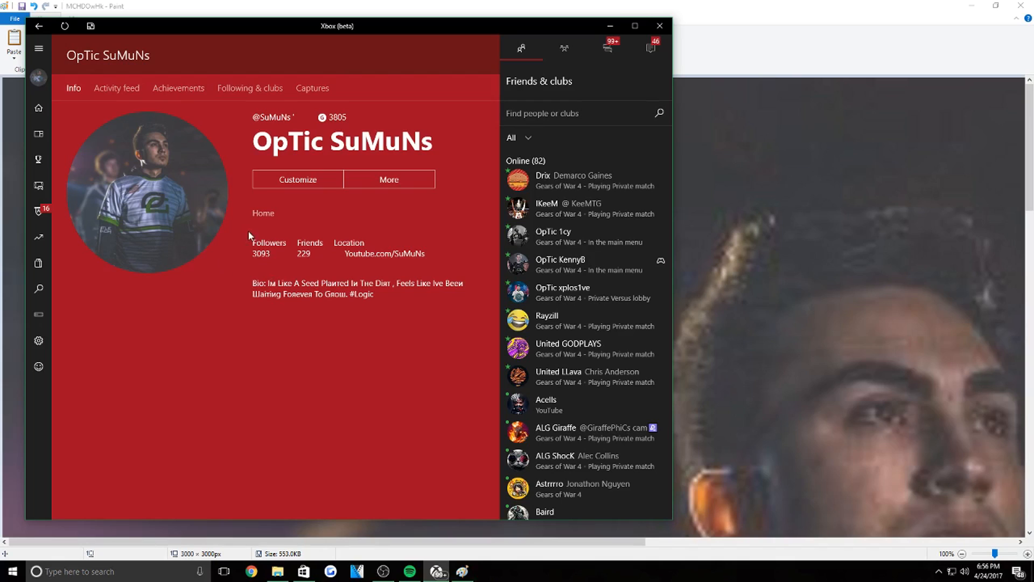
mouse_move(246, 256)
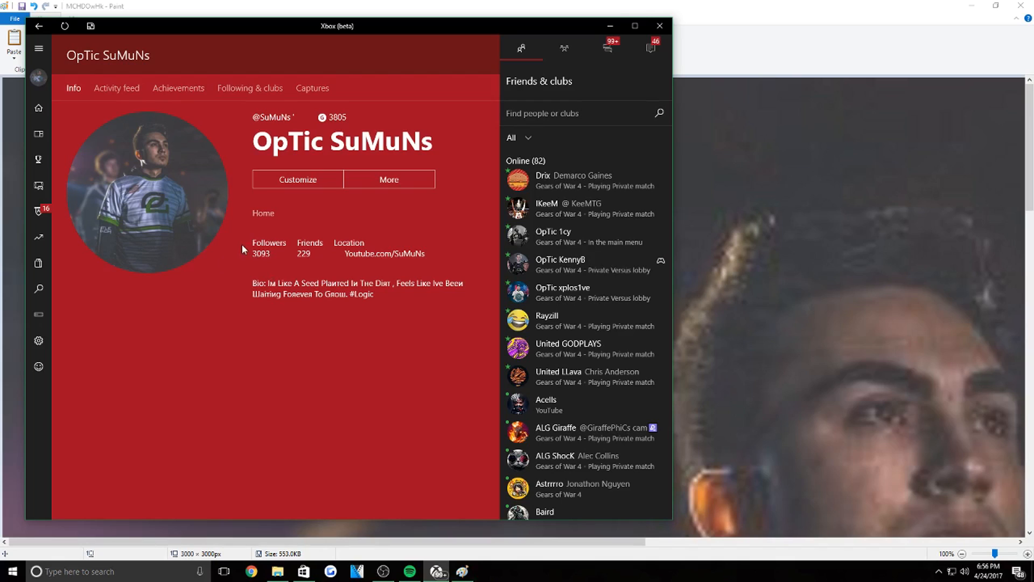
mouse_move(121, 247)
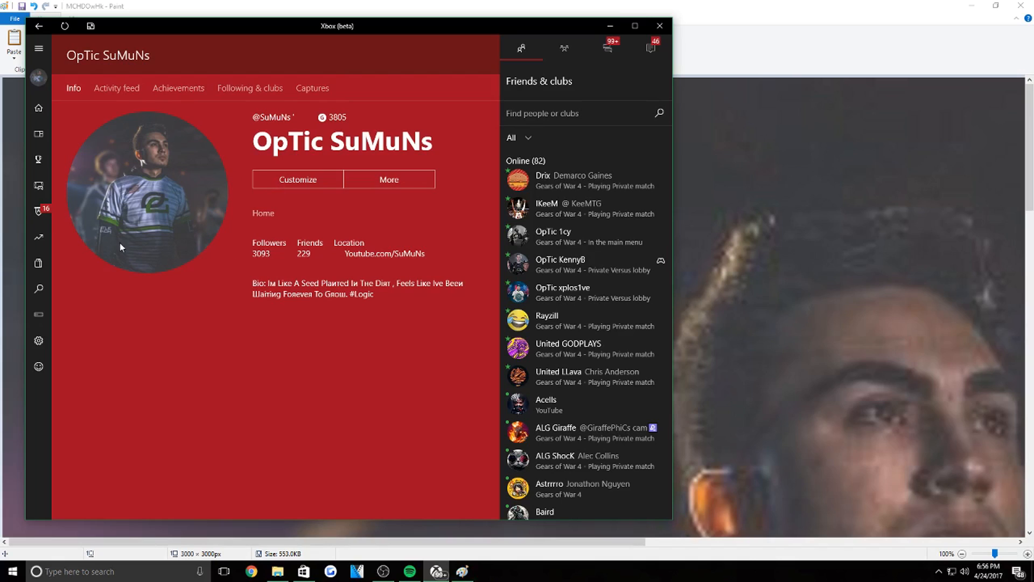
mouse_move(462, 552)
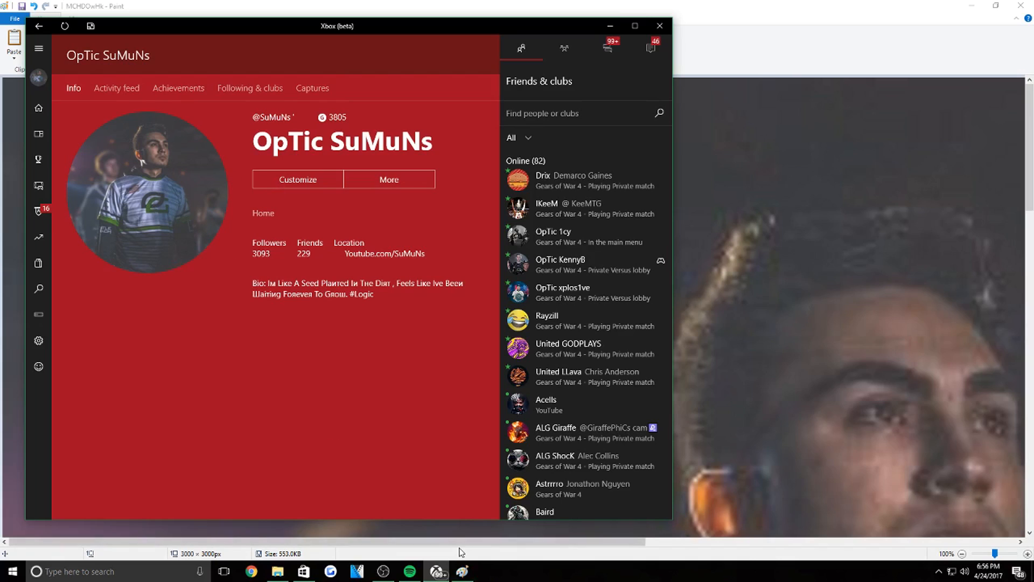
left_click(388, 180)
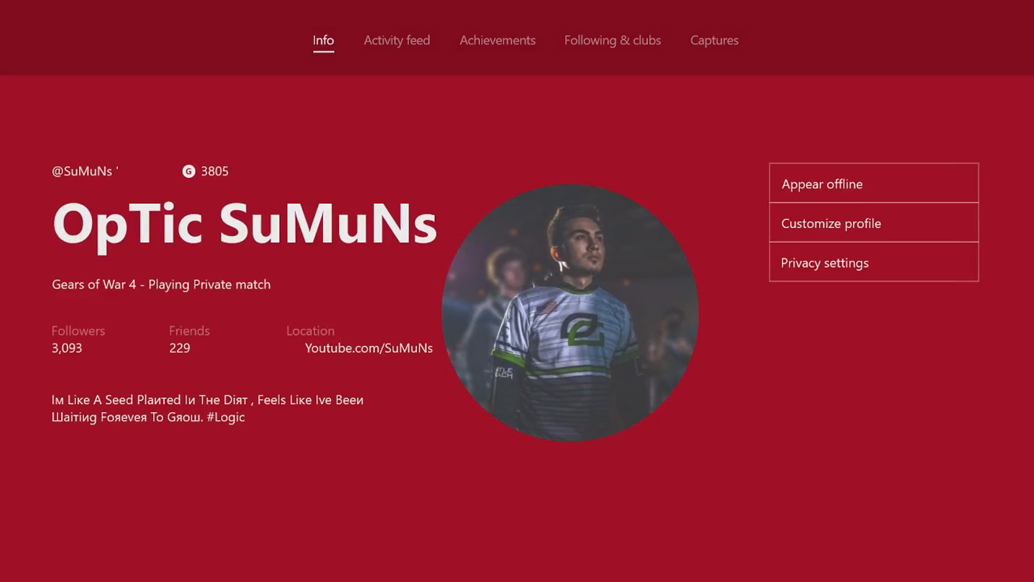